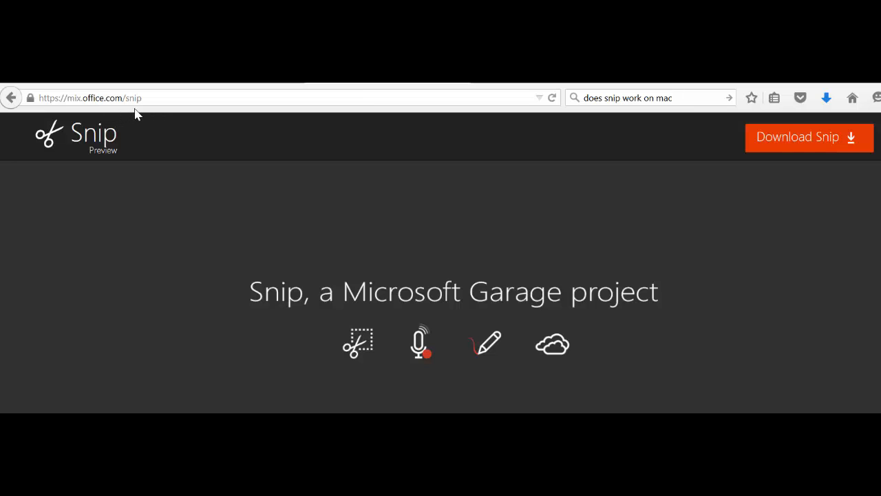
pyautogui.moveTo(444, 141)
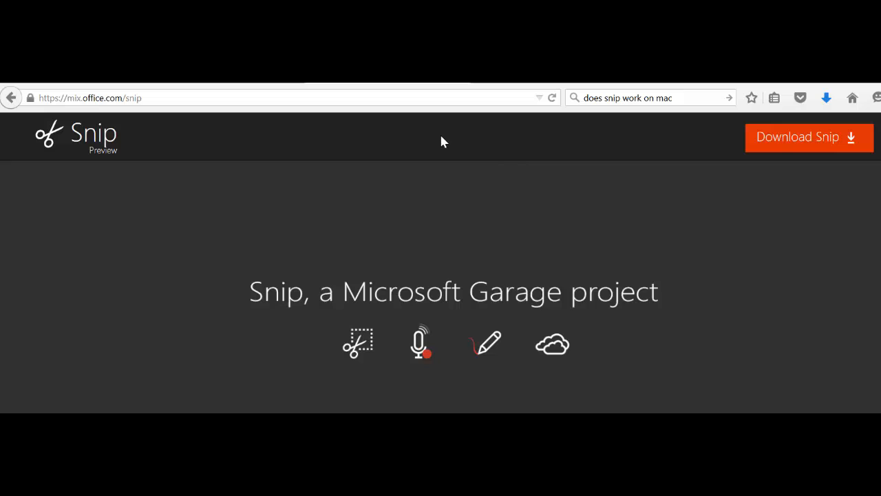
pyautogui.moveTo(809, 144)
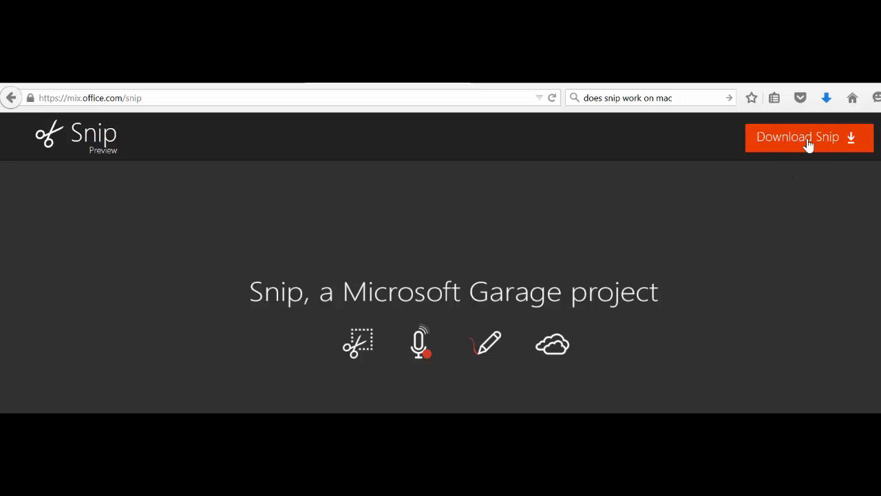
pyautogui.moveTo(848, 369)
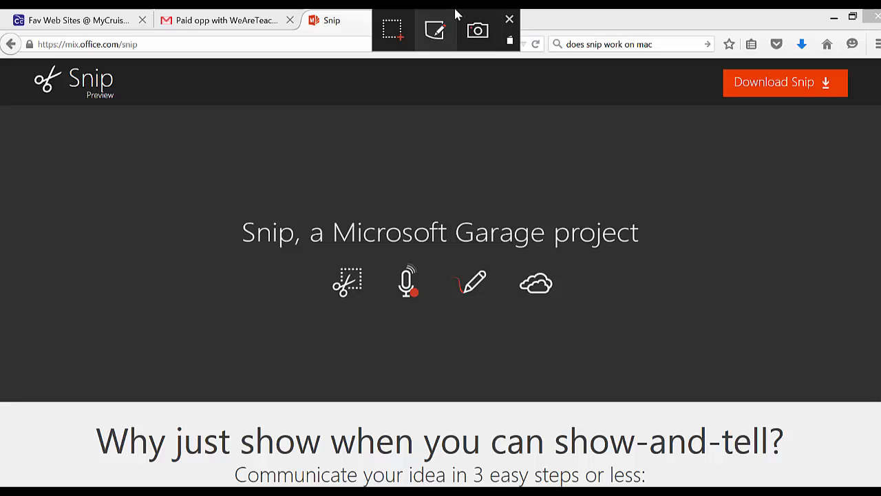
pyautogui.moveTo(435, 30)
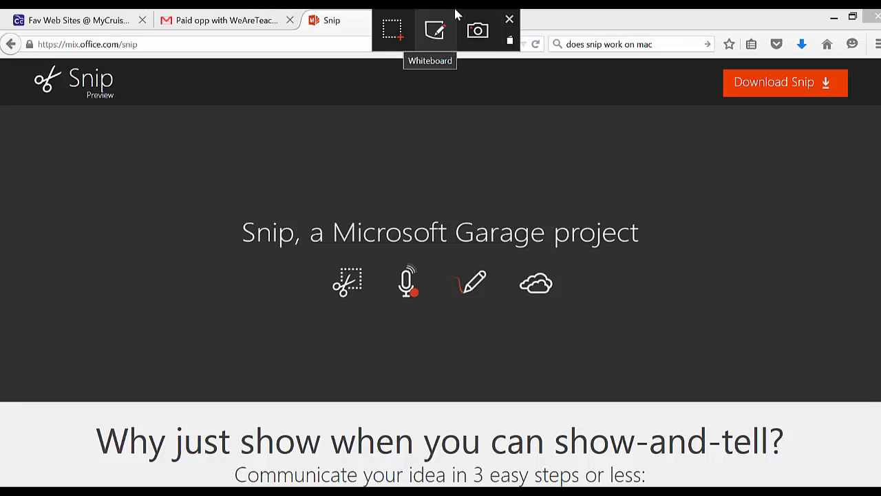
pyautogui.moveTo(394, 30)
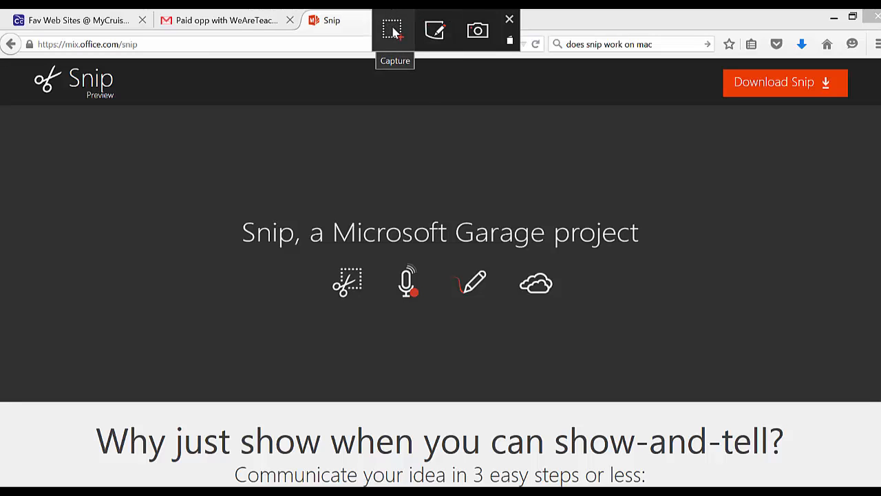
pyautogui.moveTo(435, 30)
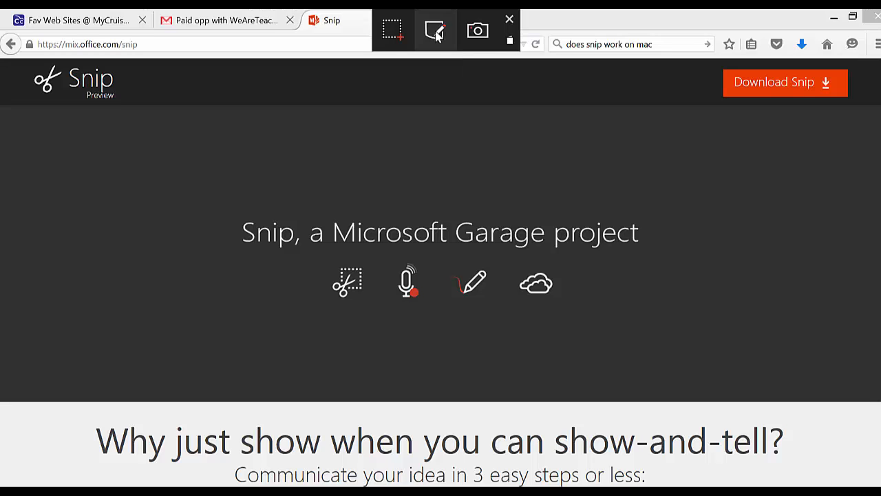
pyautogui.moveTo(477, 30)
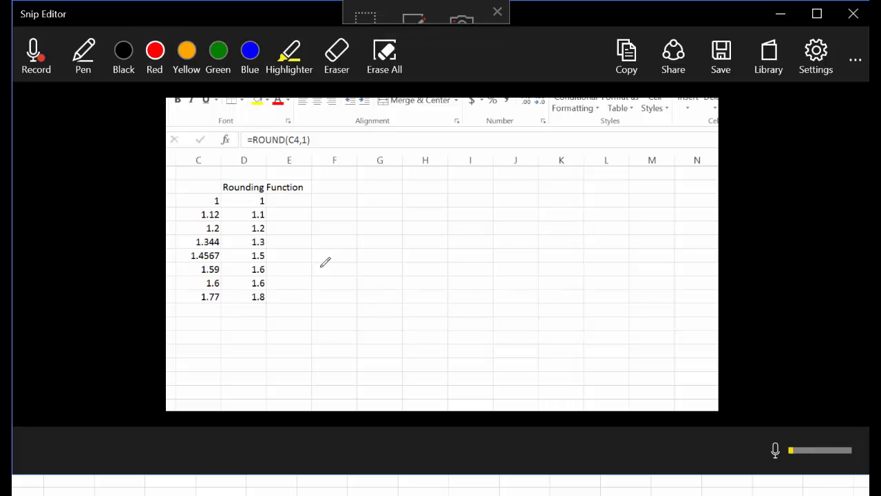
# Handwrite =ROUND(C4,1) in red pen beside the numbers and start recording.
pyautogui.moveTo(302, 223); pyautogui.dragTo(333, 219)
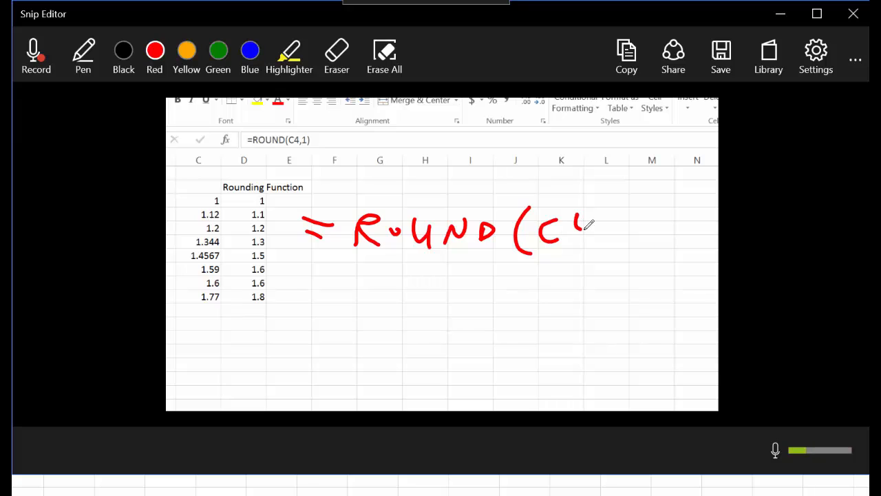
pyautogui.moveTo(580, 220); pyautogui.dragTo(640, 248)
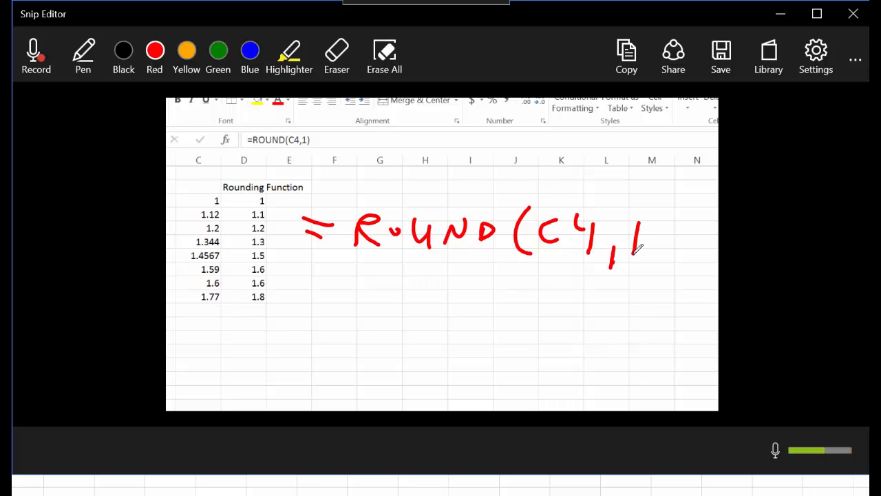
pyautogui.moveTo(640, 200); pyautogui.dragTo(644, 269)
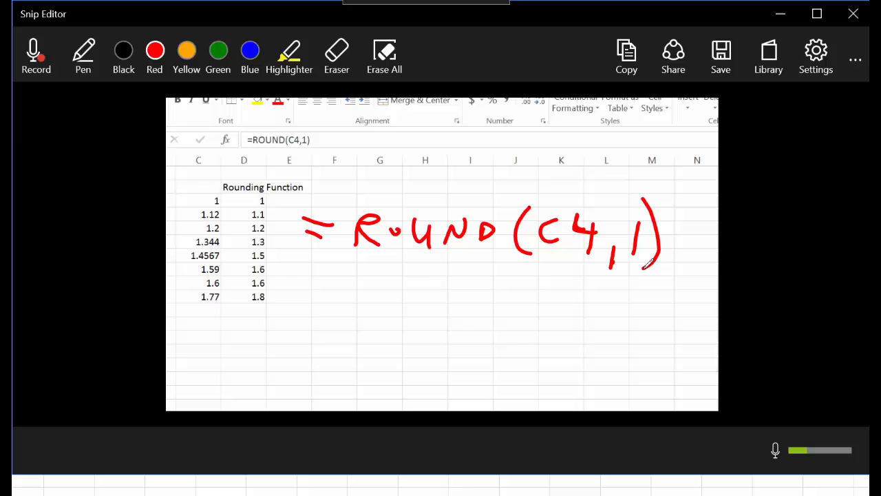
pyautogui.click(36, 55)
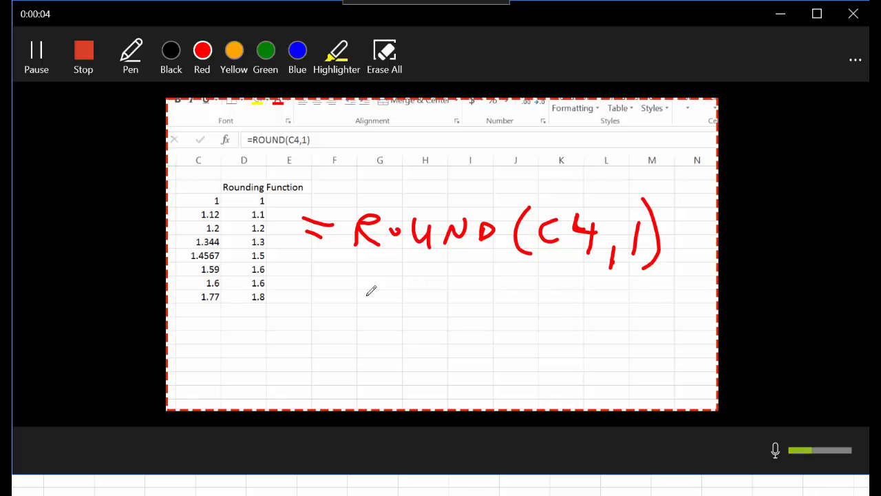
pyautogui.moveTo(347, 282)
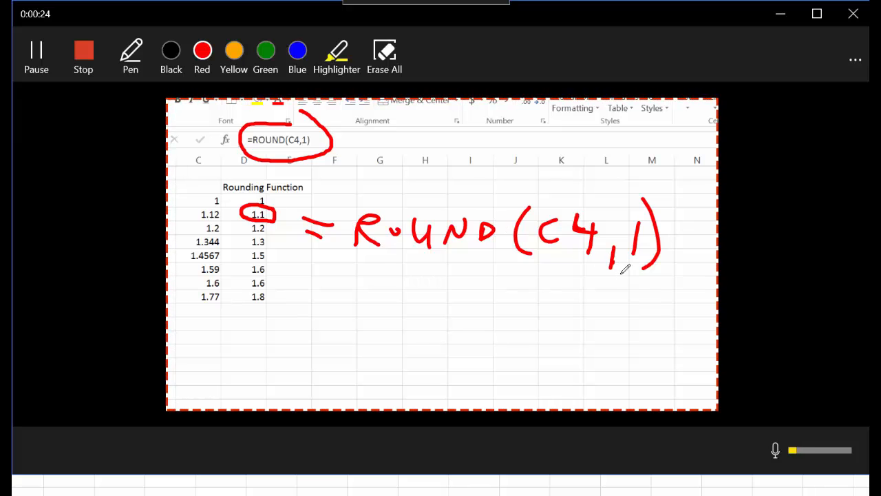
pyautogui.moveTo(372, 306)
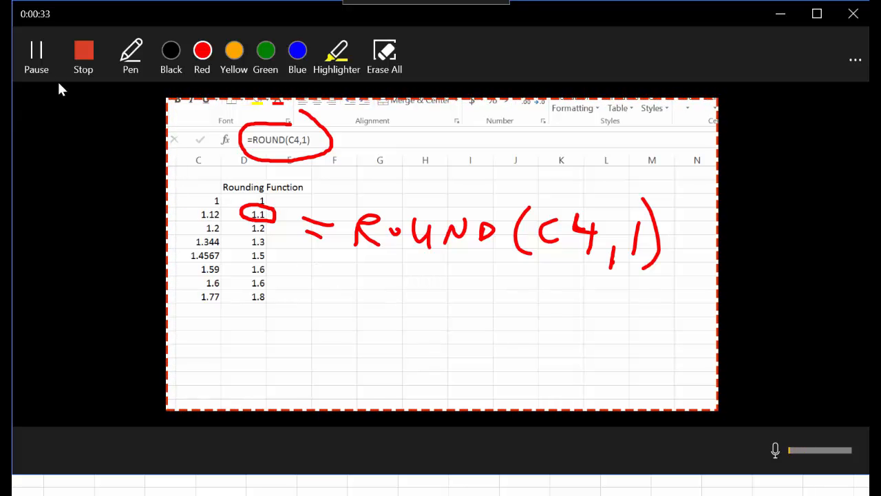
# Finish the narrated recording after circling the formula bar and the 1.1 result.
pyautogui.click(83, 56)
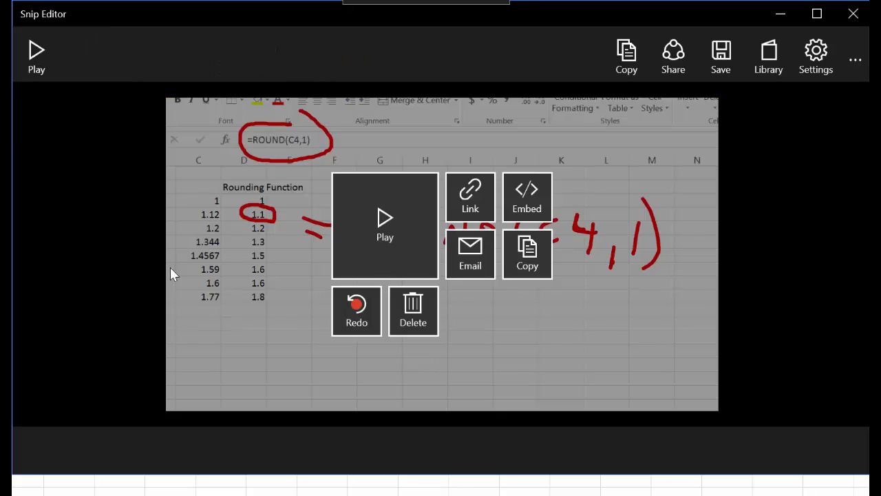
# Review the recorded snip by playing it back, then start saving it as a video.
pyautogui.click(385, 223)
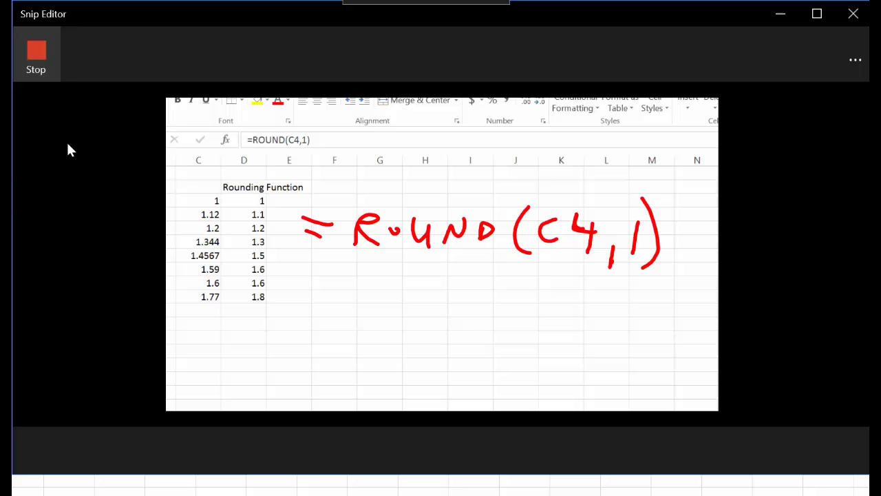
pyautogui.click(36, 55)
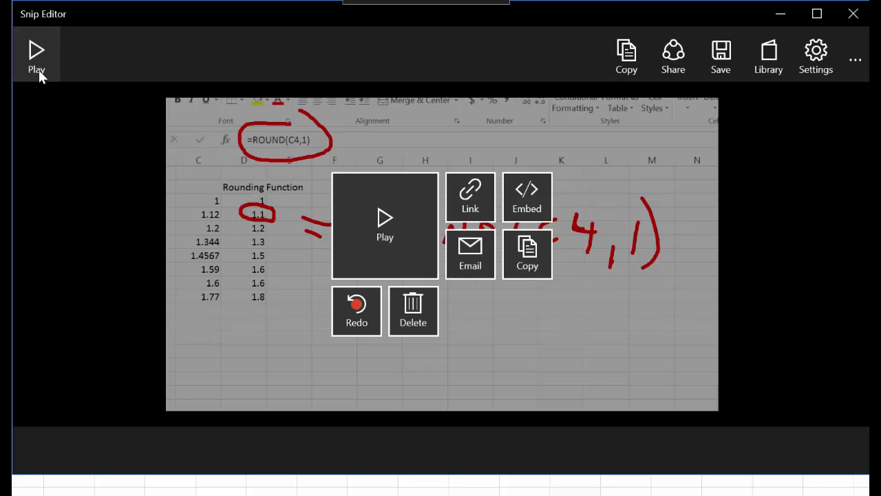
pyautogui.moveTo(526, 199)
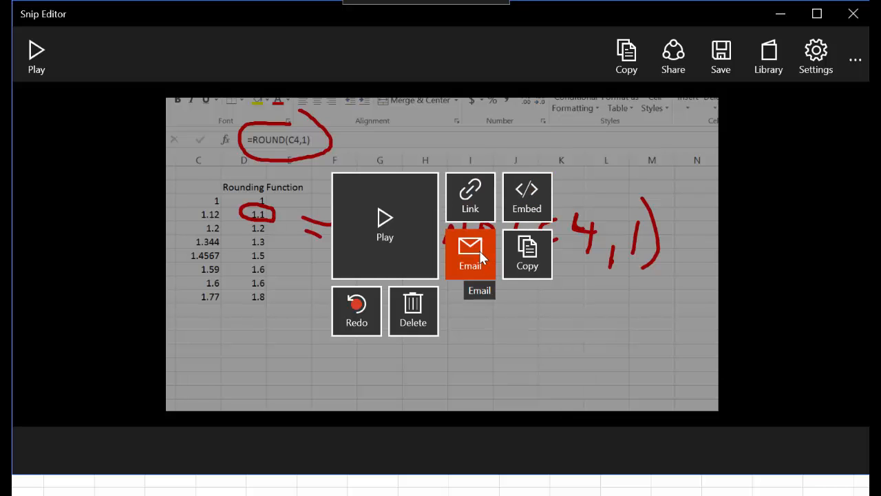
pyautogui.click(720, 55)
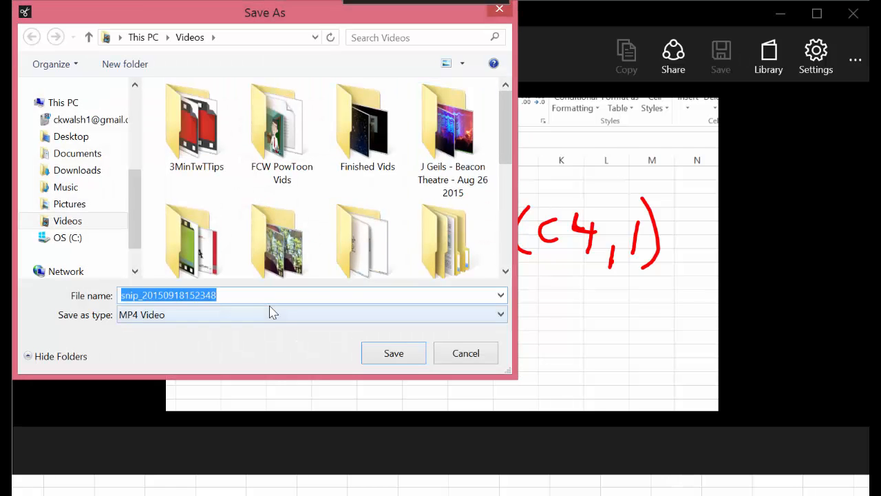
pyautogui.moveTo(278, 323)
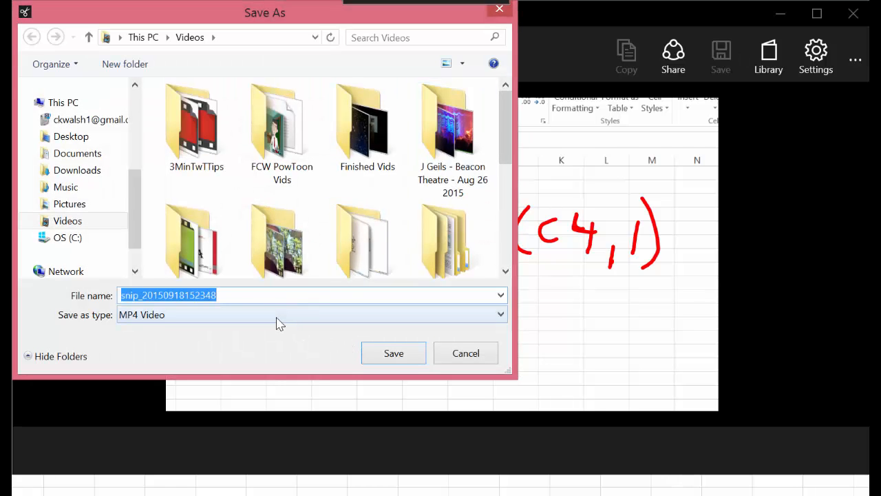
# Name the video rounding-excel and save it as MP4 in Videos.
pyautogui.write('rounding')
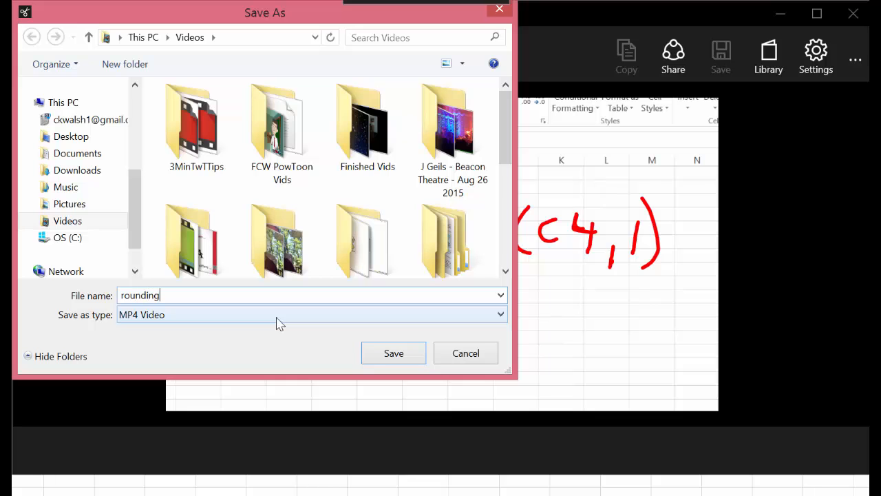
pyautogui.write('-excel')
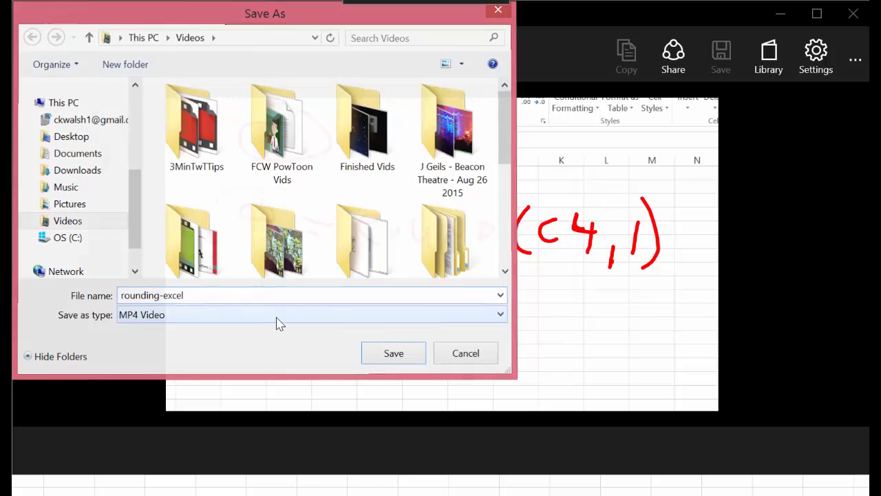
pyautogui.click(394, 352)
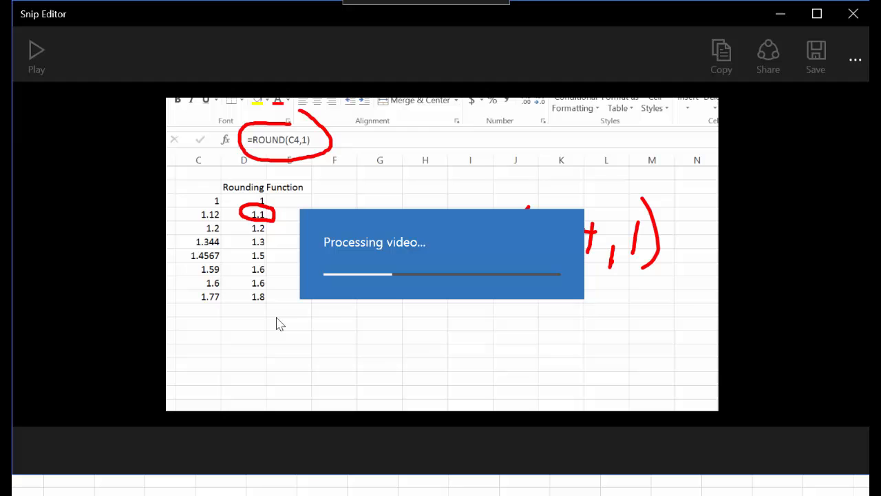
pyautogui.moveTo(365, 324)
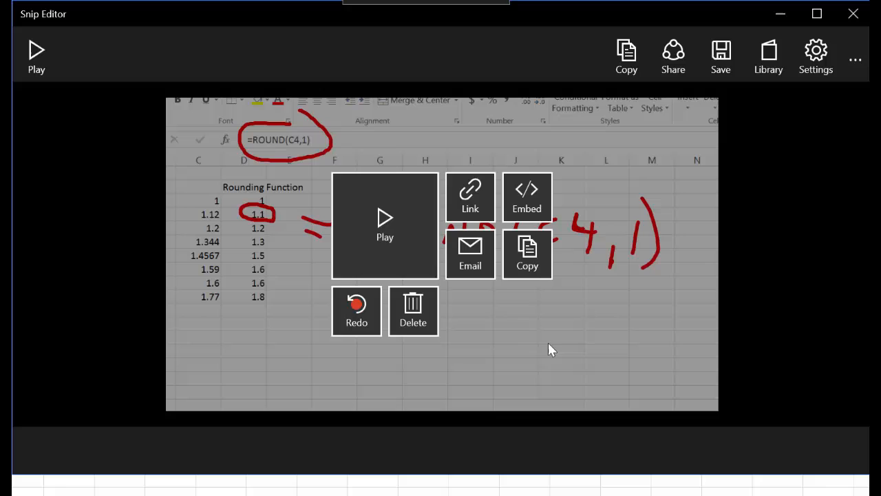
pyautogui.moveTo(549, 341)
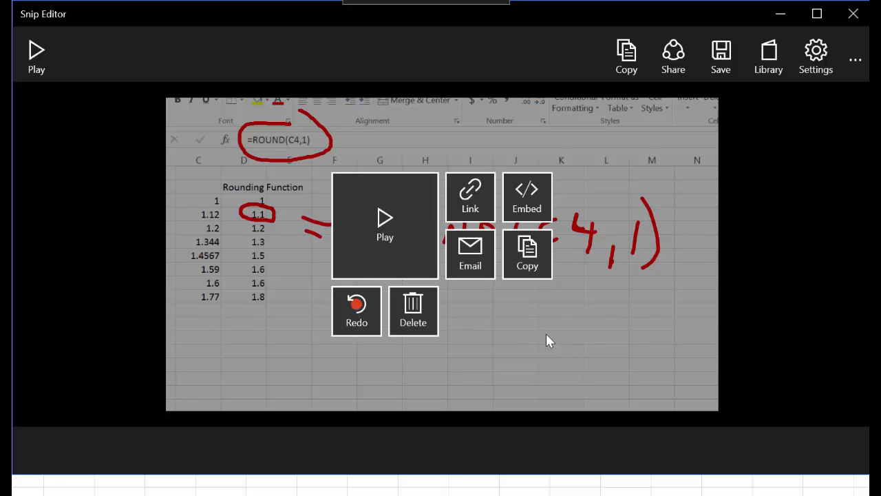
pyautogui.moveTo(546, 338)
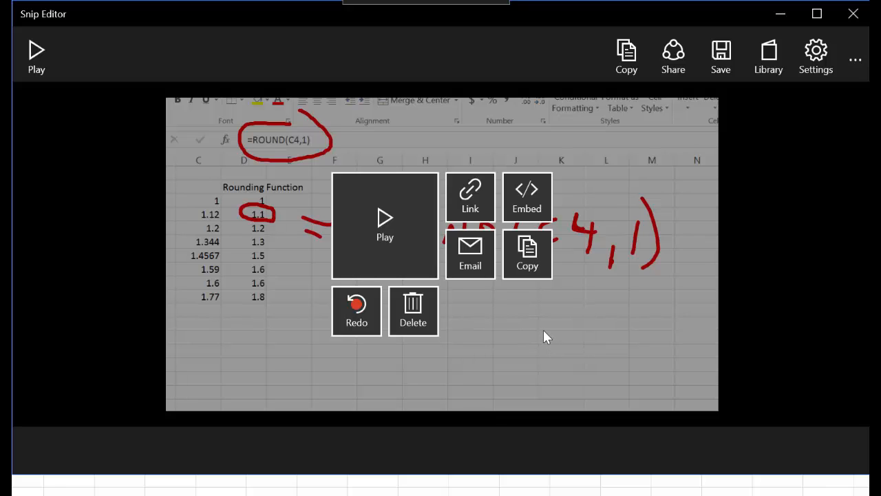
pyautogui.moveTo(545, 330)
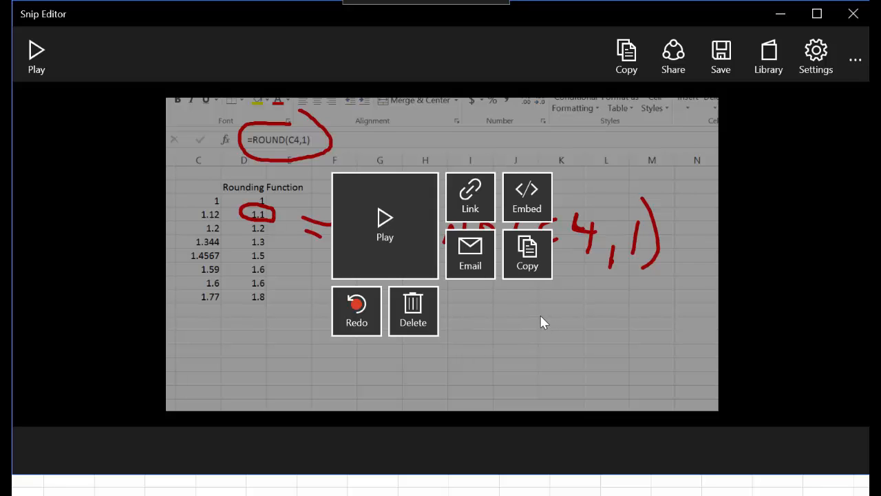
# Start a new blank whiteboard snip.
pyautogui.click(413, 310)
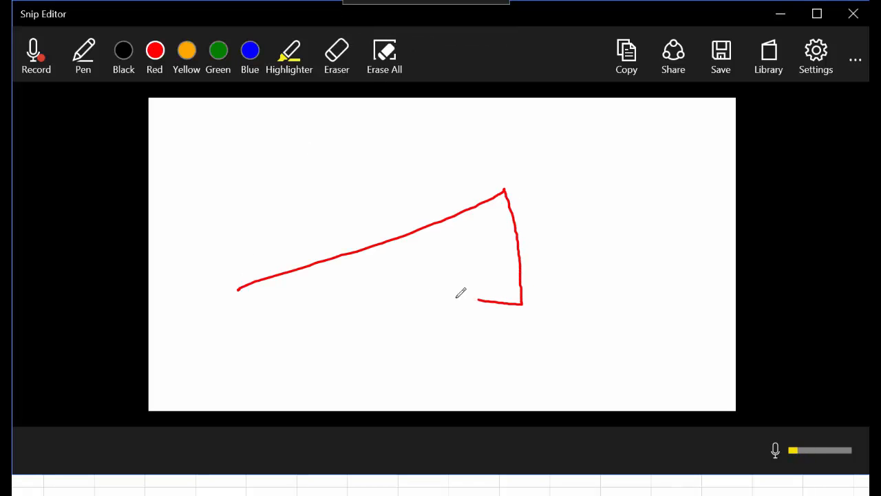
# Close the red right-triangle sketch with its right-angle mark, then take a camera snapshot.
pyautogui.moveTo(521, 300); pyautogui.dragTo(239, 285)
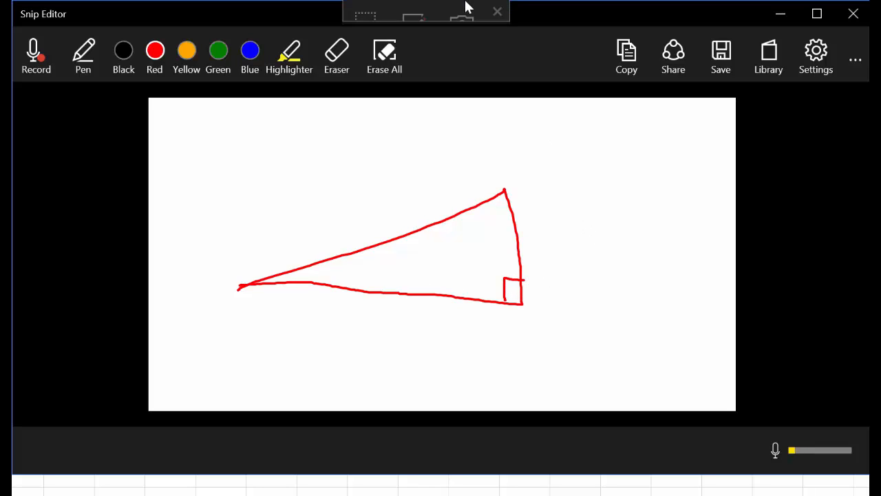
pyautogui.click(625, 55)
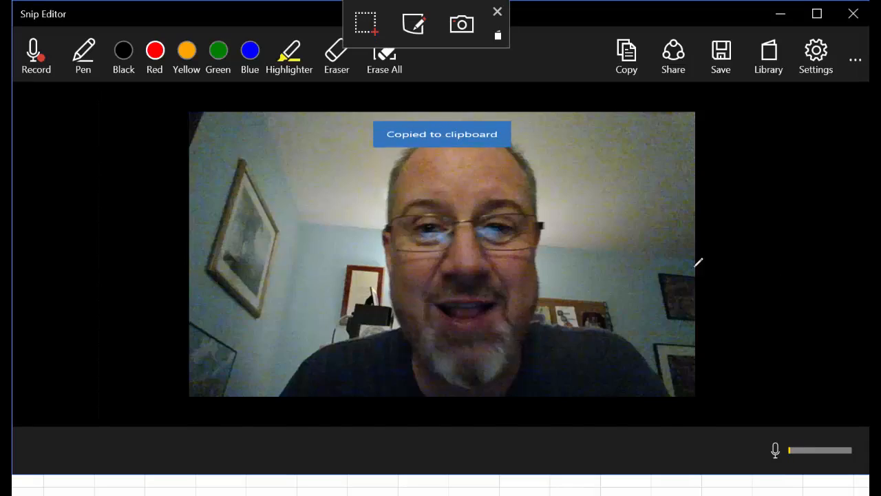